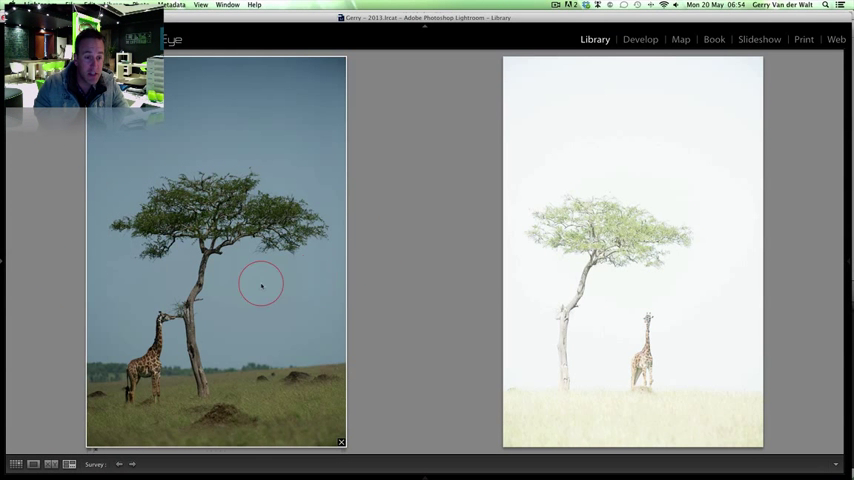
pyautogui.moveTo(408, 244)
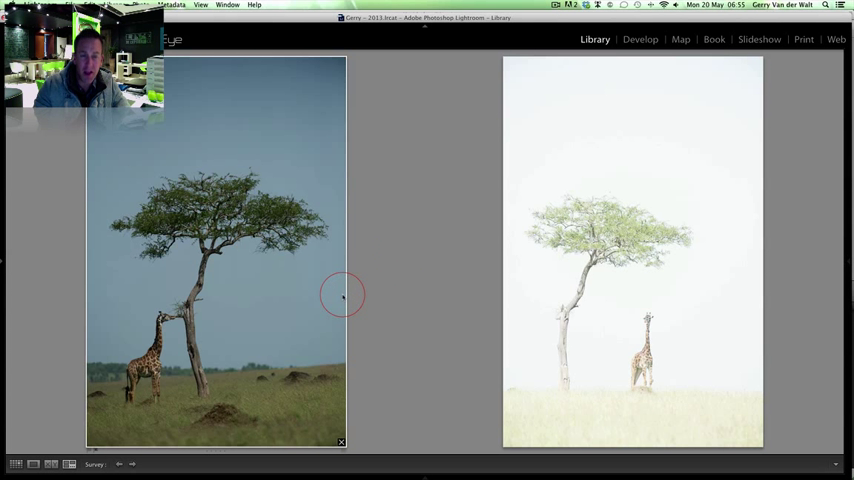
pyautogui.moveTo(276, 258)
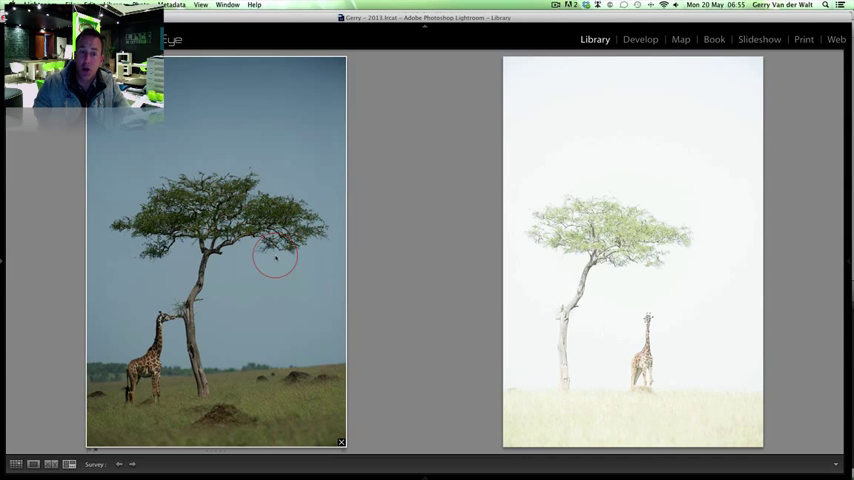
pyautogui.moveTo(284, 276)
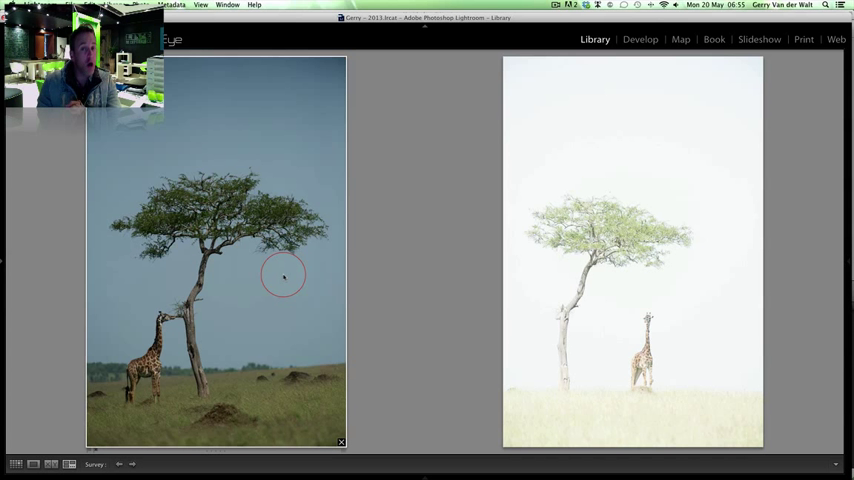
pyautogui.moveTo(288, 294)
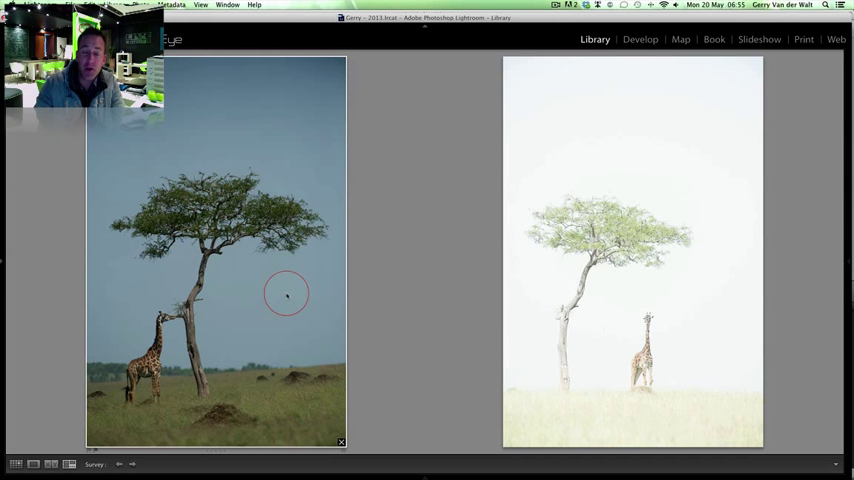
pyautogui.moveTo(180, 144)
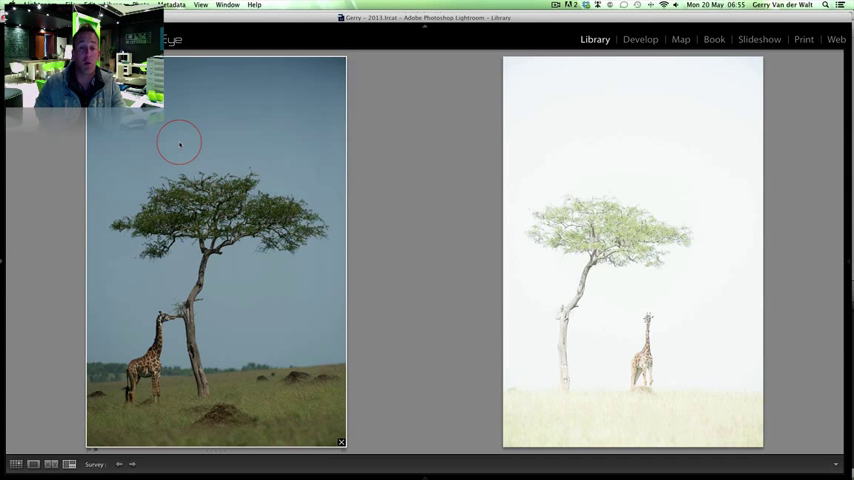
pyautogui.moveTo(310, 324)
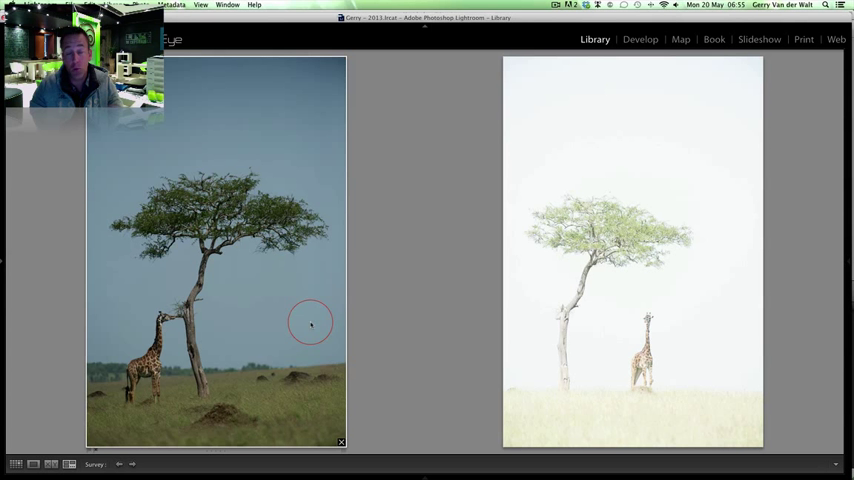
pyautogui.moveTo(428, 288)
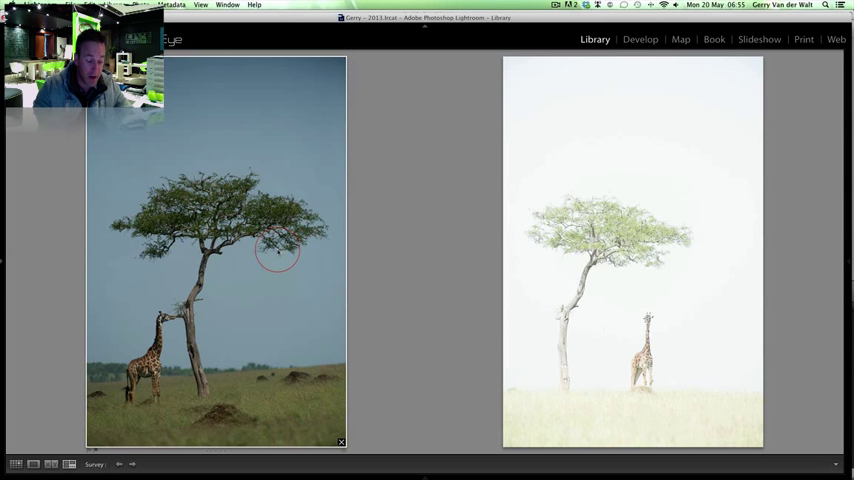
# Raise Exposure on the giraffe photo in Develop's Basic panel for a pale high-key look.
pyautogui.click(640, 40)
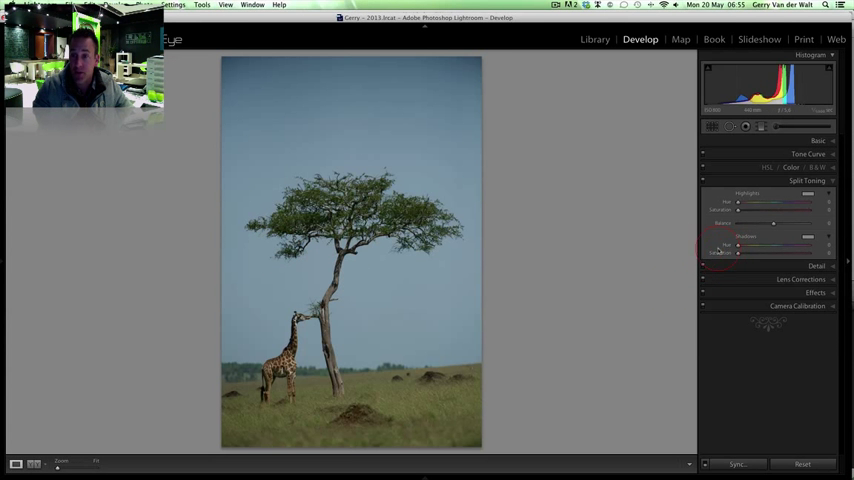
pyautogui.click(816, 140)
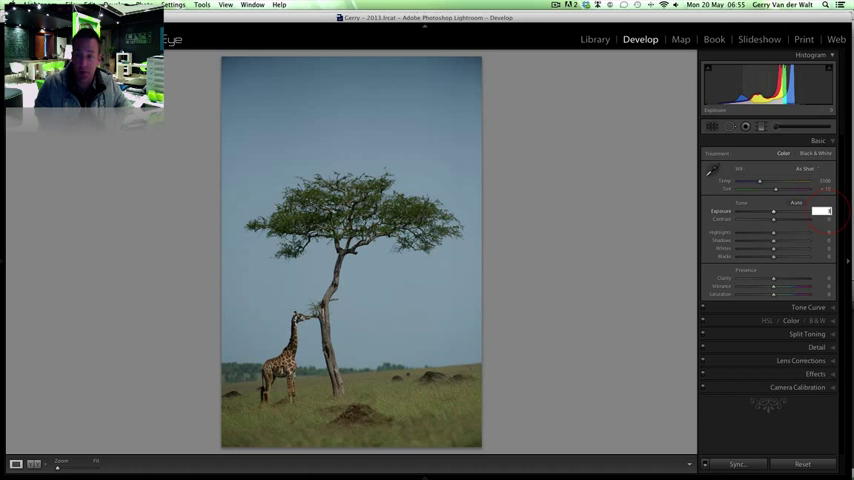
pyautogui.moveTo(774, 212); pyautogui.dragTo(824, 212)
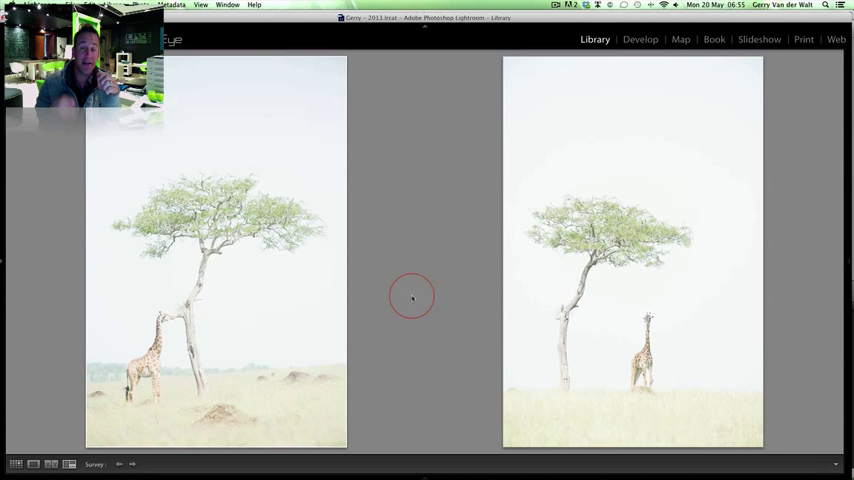
pyautogui.moveTo(434, 298)
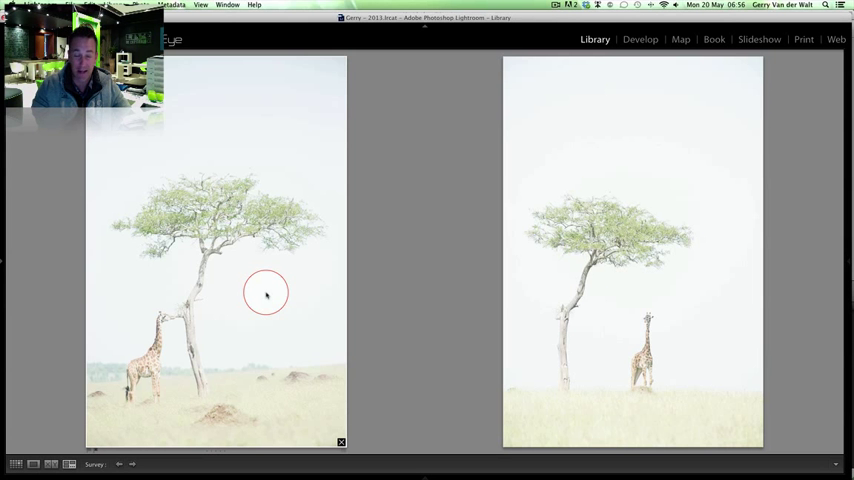
# Swing the giraffe's Exposure to full white, then very dark, then settle it at a moderate level.
pyautogui.click(640, 40)
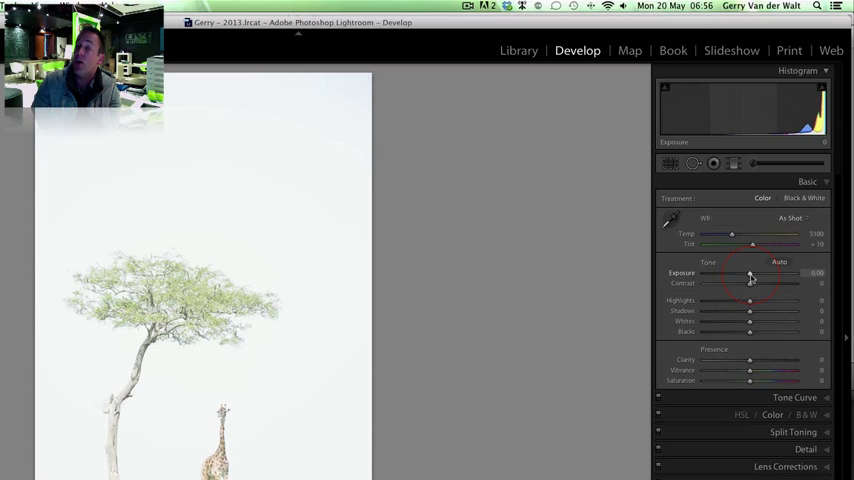
pyautogui.moveTo(752, 272); pyautogui.dragTo(796, 272)
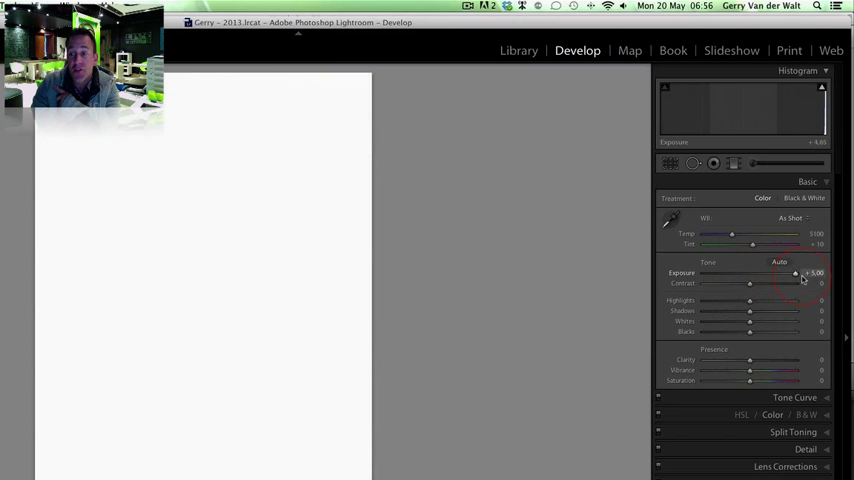
pyautogui.moveTo(796, 272); pyautogui.dragTo(704, 272)
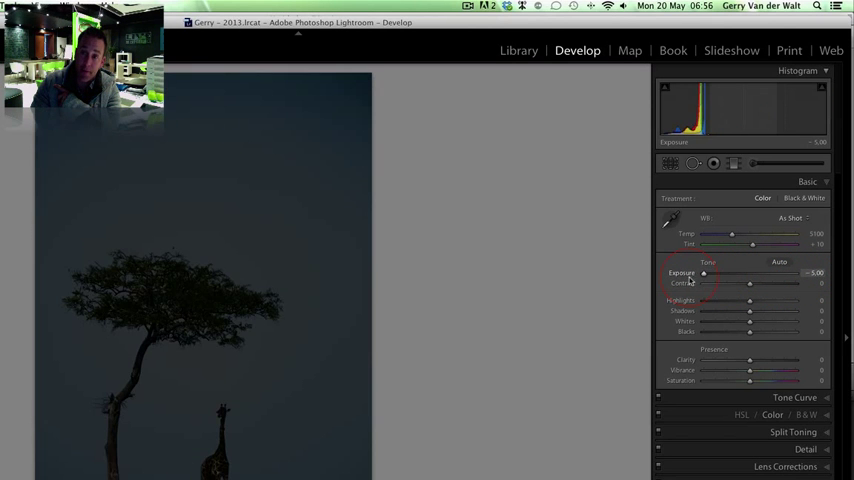
pyautogui.moveTo(704, 272); pyautogui.dragTo(748, 272)
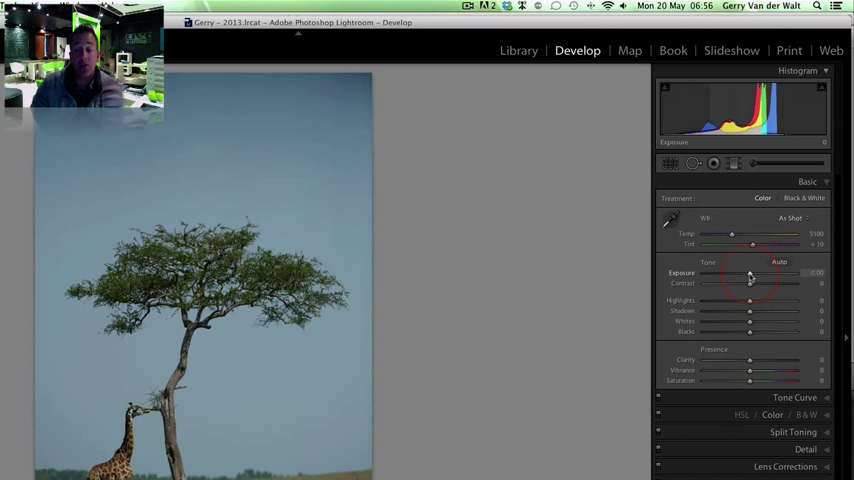
pyautogui.moveTo(750, 272); pyautogui.dragTo(778, 272)
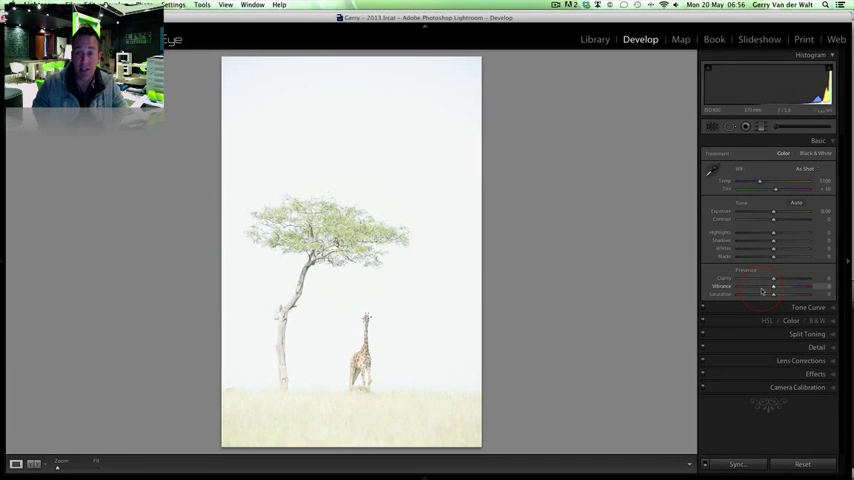
# Convert the giraffe photo to black and white with V and adjust its tone mix.
pyautogui.press('v')
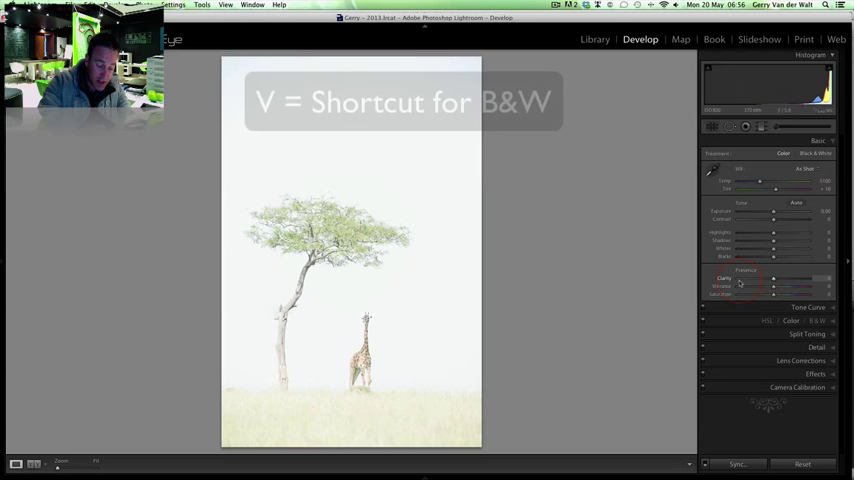
pyautogui.press('v')
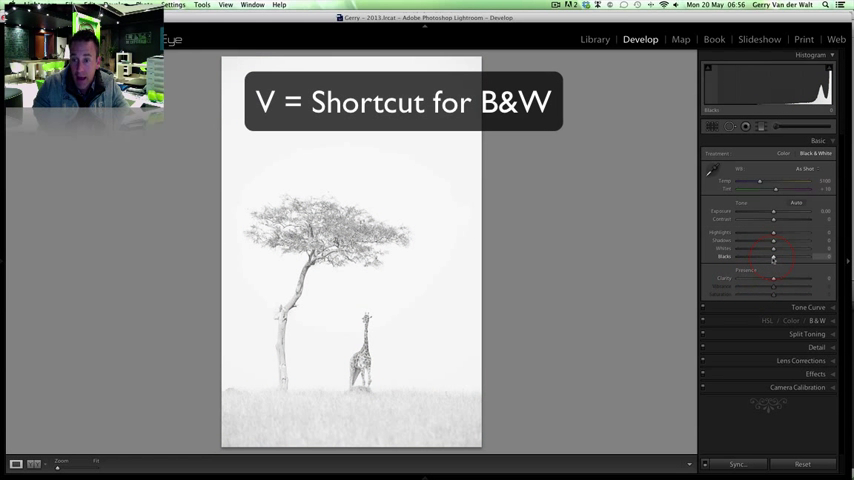
pyautogui.moveTo(772, 256); pyautogui.dragTo(750, 256)
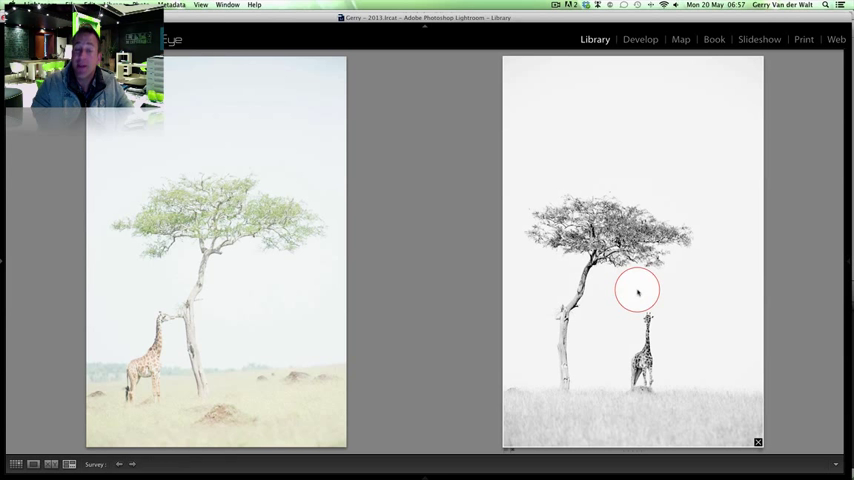
pyautogui.moveTo(304, 228)
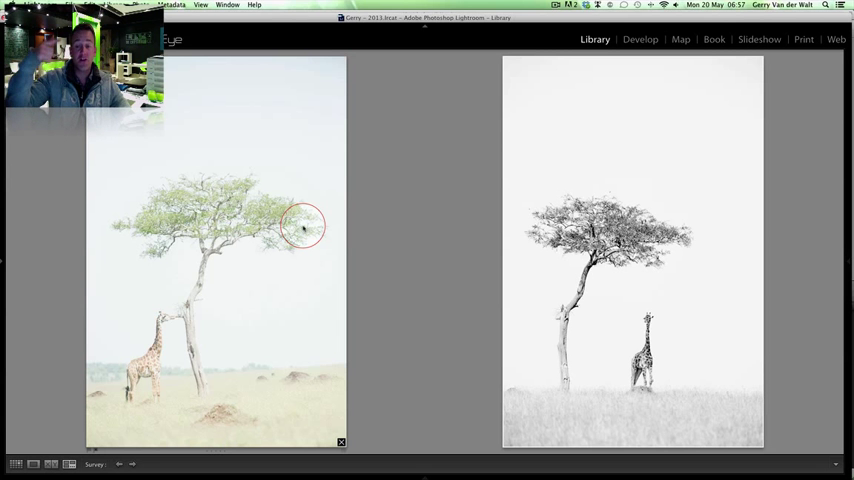
pyautogui.moveTo(716, 298)
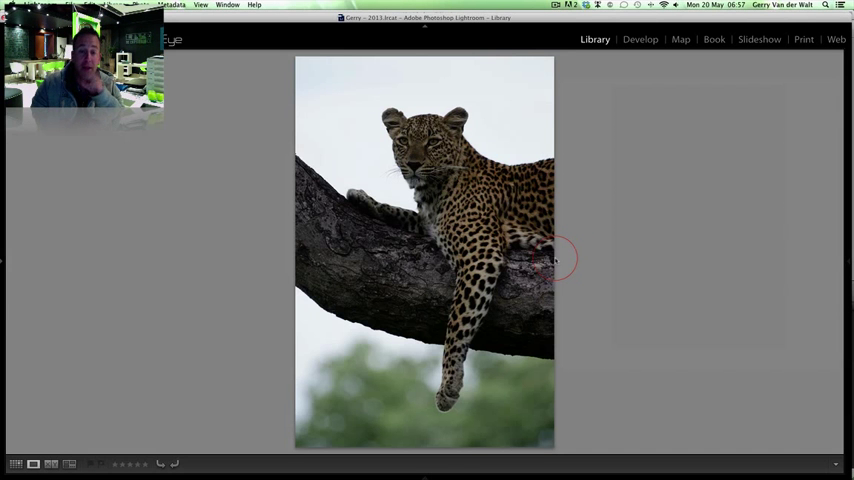
# Brighten the leopard photo's exposure in Develop so the sky goes nearly white.
pyautogui.click(640, 40)
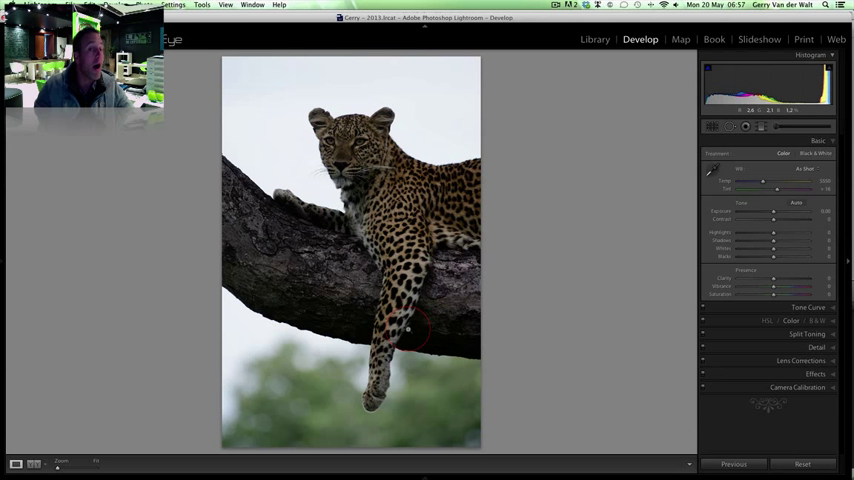
pyautogui.moveTo(264, 140)
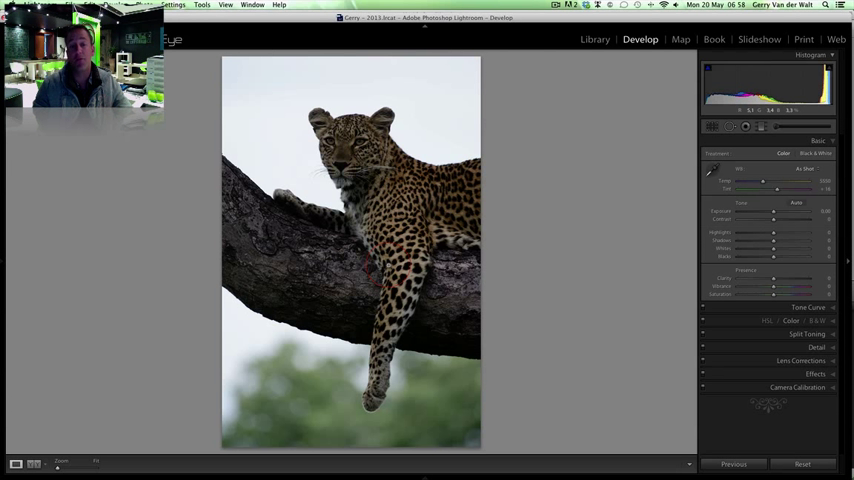
pyautogui.click(616, 264)
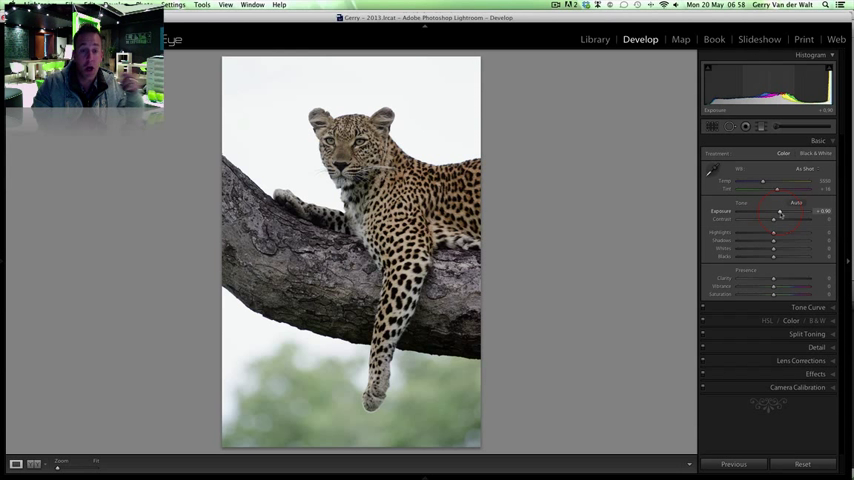
# Make the leopard black and white and crop it to a landscape close-up of head and shoulders.
pyautogui.click(816, 152)
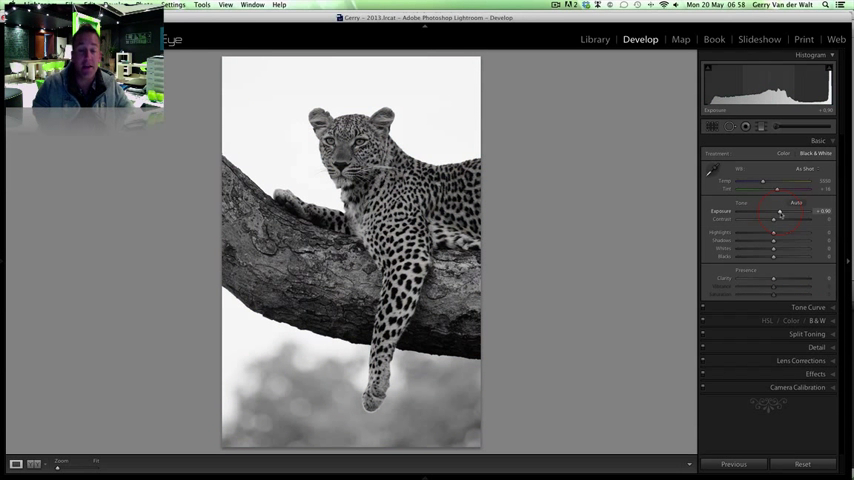
pyautogui.press('r')
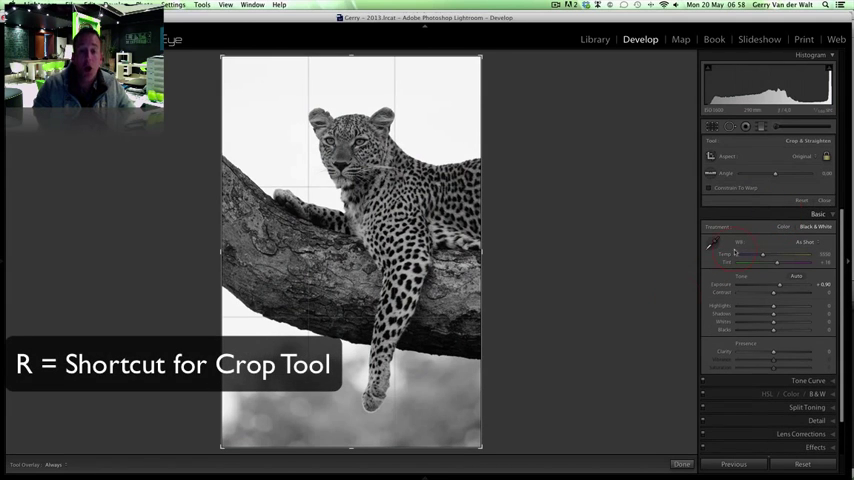
pyautogui.press('x')
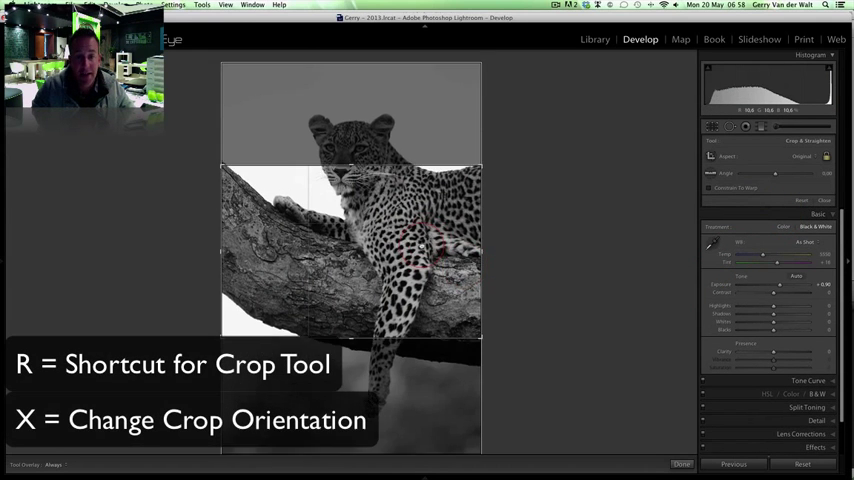
pyautogui.press('x')
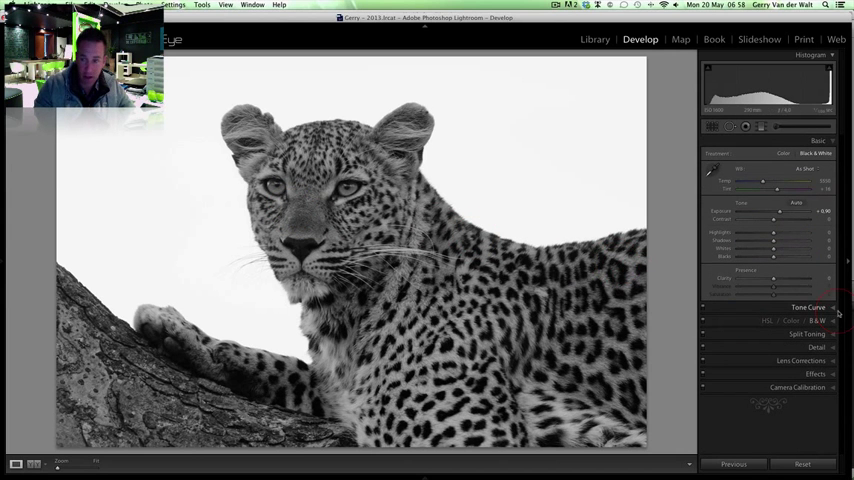
# Fine-tune the black-and-white leopard's tone sliders after the crop.
pyautogui.moveTo(772, 240); pyautogui.dragTo(778, 240)
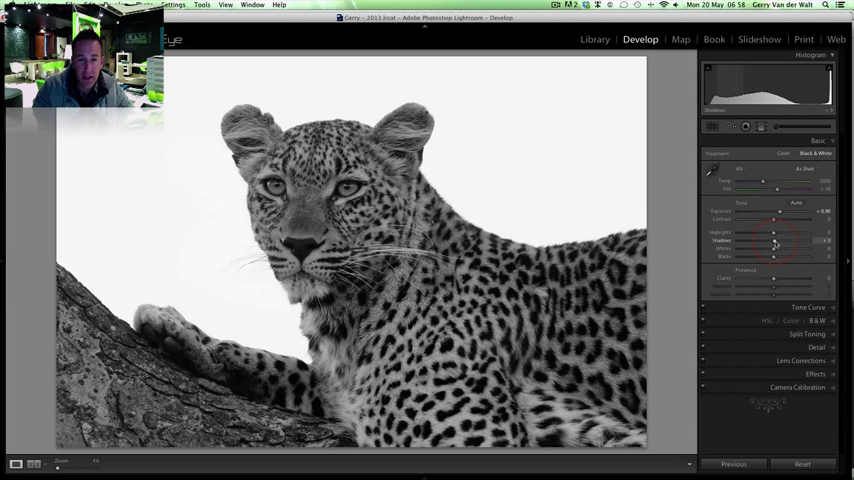
pyautogui.moveTo(770, 220); pyautogui.dragTo(778, 220)
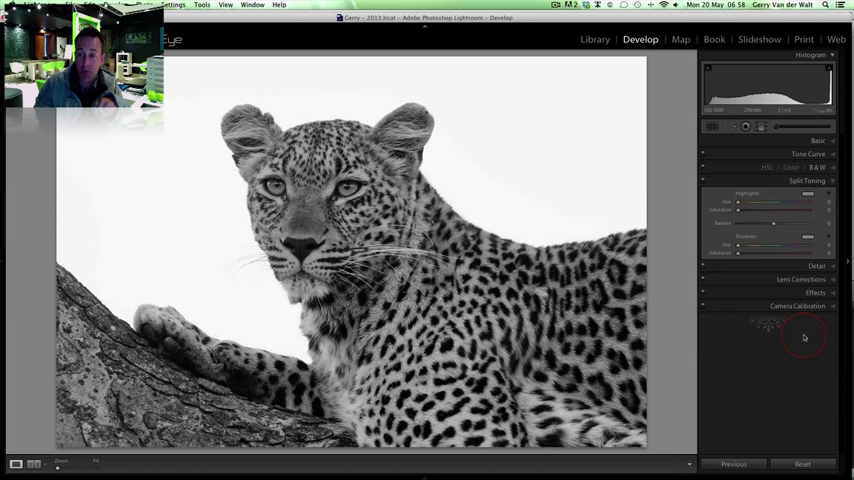
pyautogui.moveTo(790, 330)
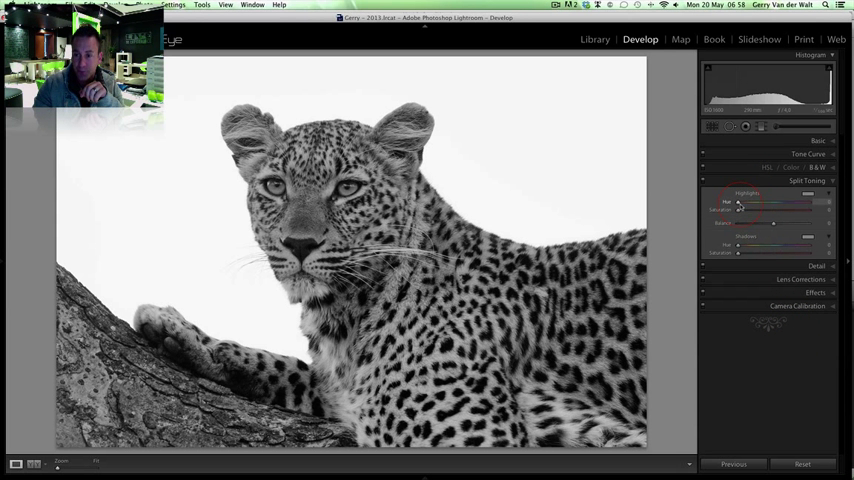
# Apply a warm sepia highlight hue with stronger saturation in Split Toning, then view before/after.
pyautogui.moveTo(740, 204); pyautogui.dragTo(744, 204)
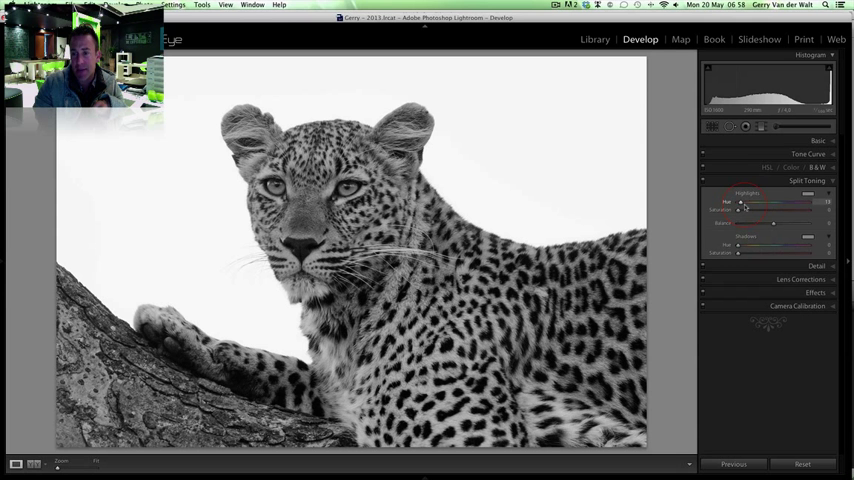
pyautogui.moveTo(764, 202); pyautogui.dragTo(744, 202)
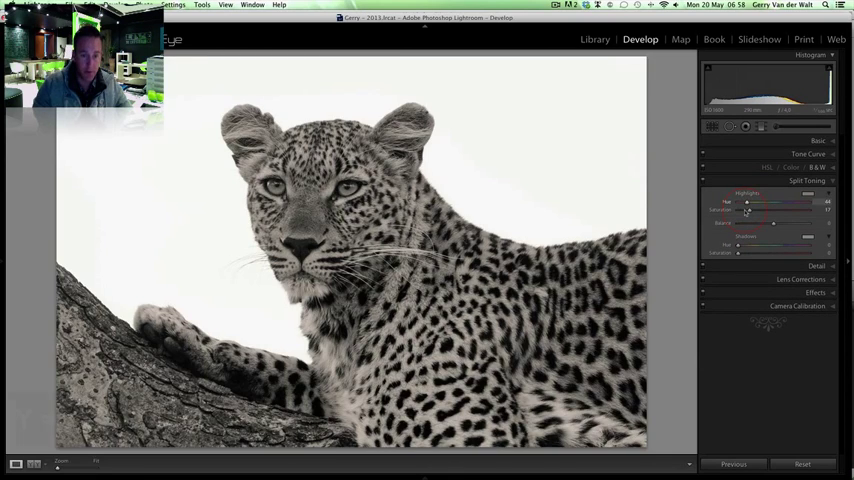
pyautogui.press('y')
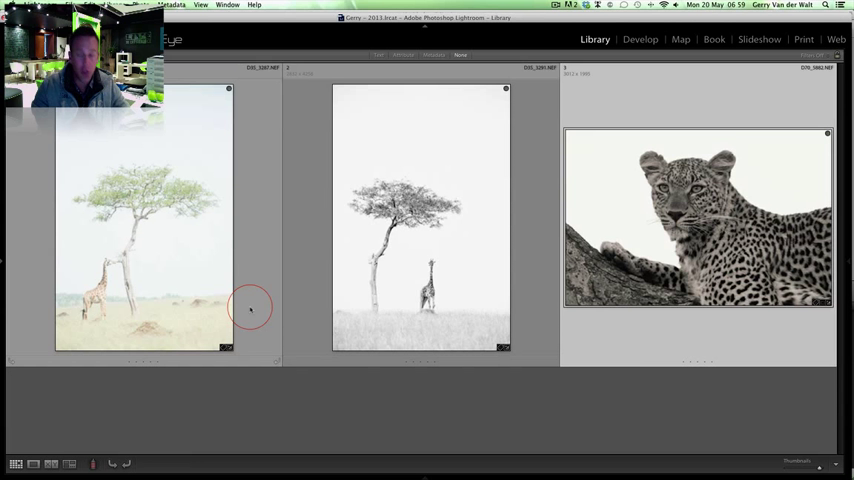
pyautogui.moveTo(272, 344)
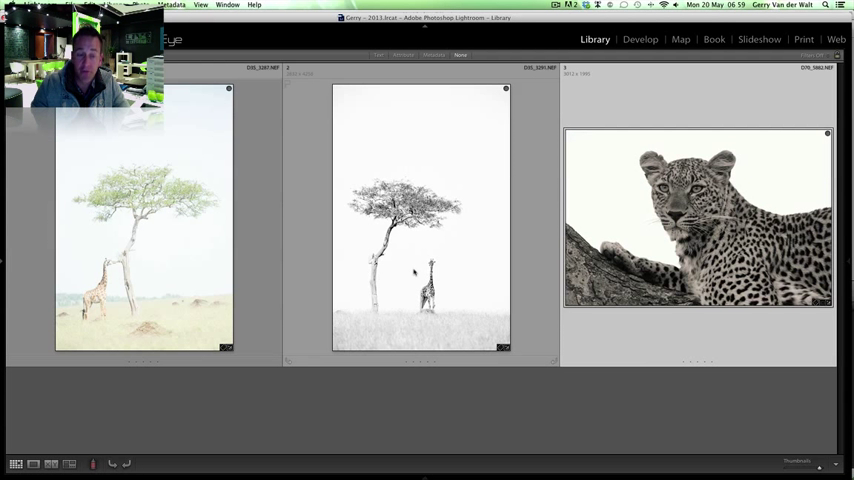
pyautogui.moveTo(452, 174)
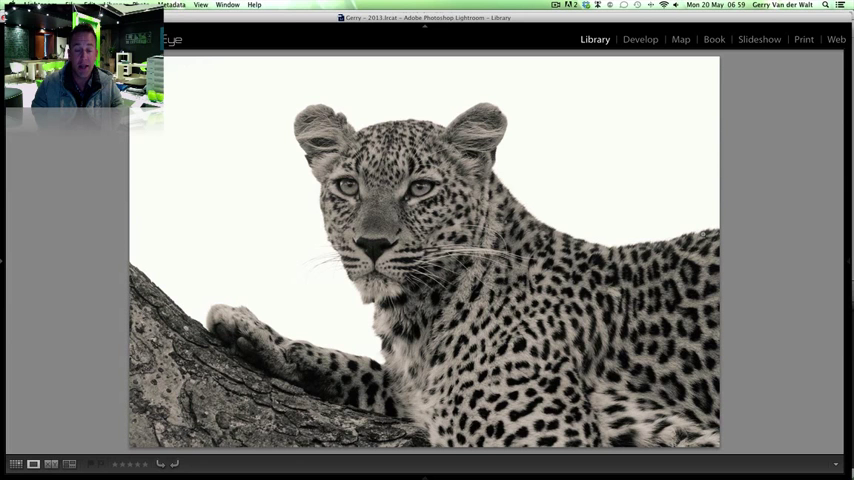
# Reopen the leopard in Develop with the Basic panel shown for the before/after comparison.
pyautogui.click(640, 40)
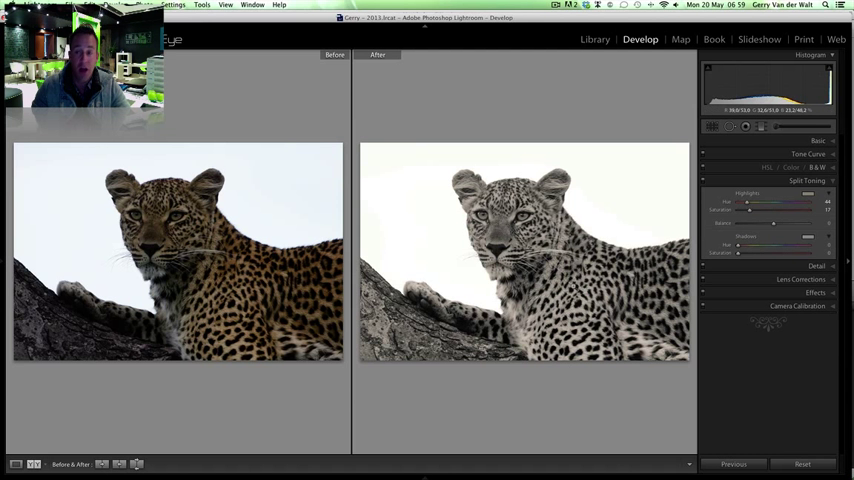
pyautogui.click(816, 140)
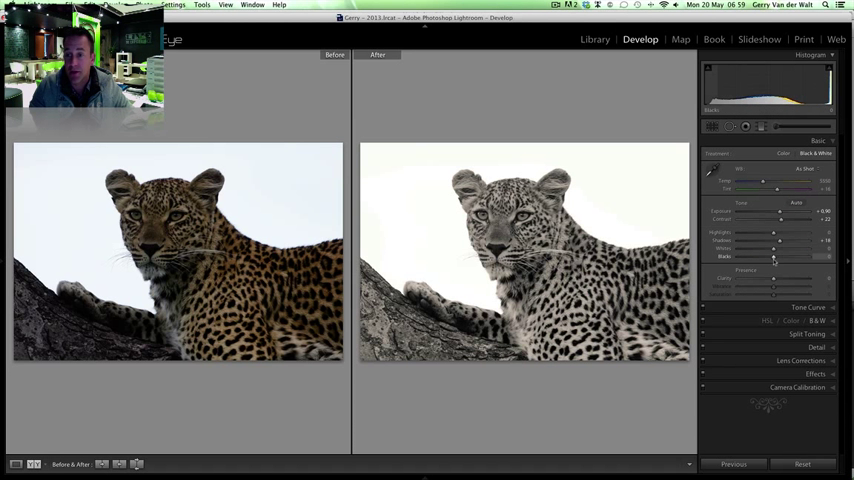